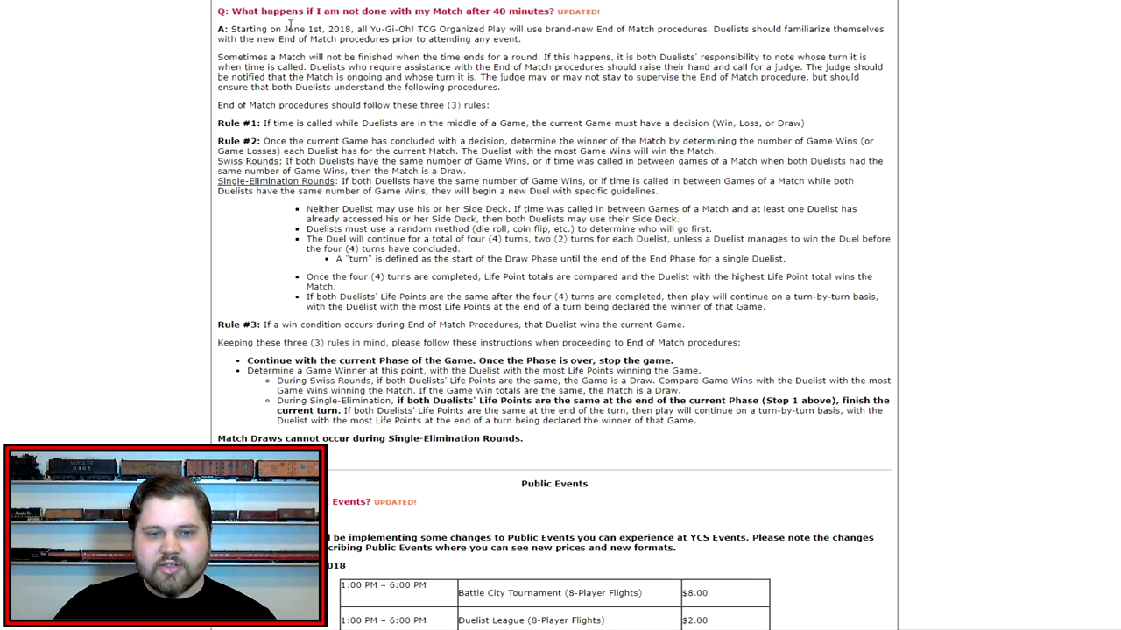
mouse_move(547, 42)
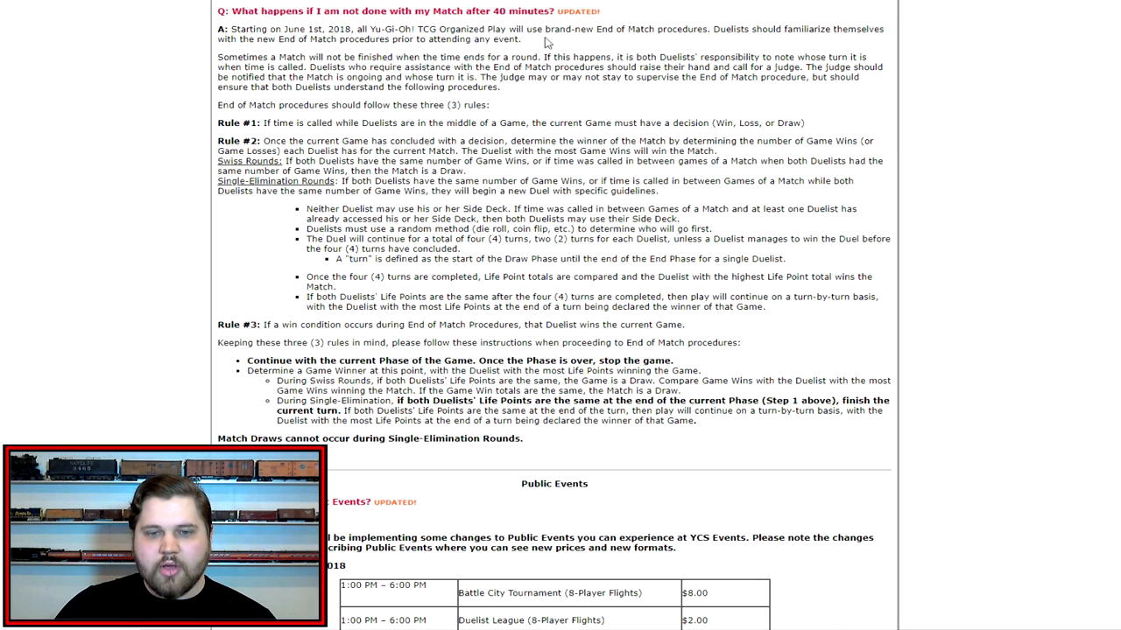
mouse_move(550, 43)
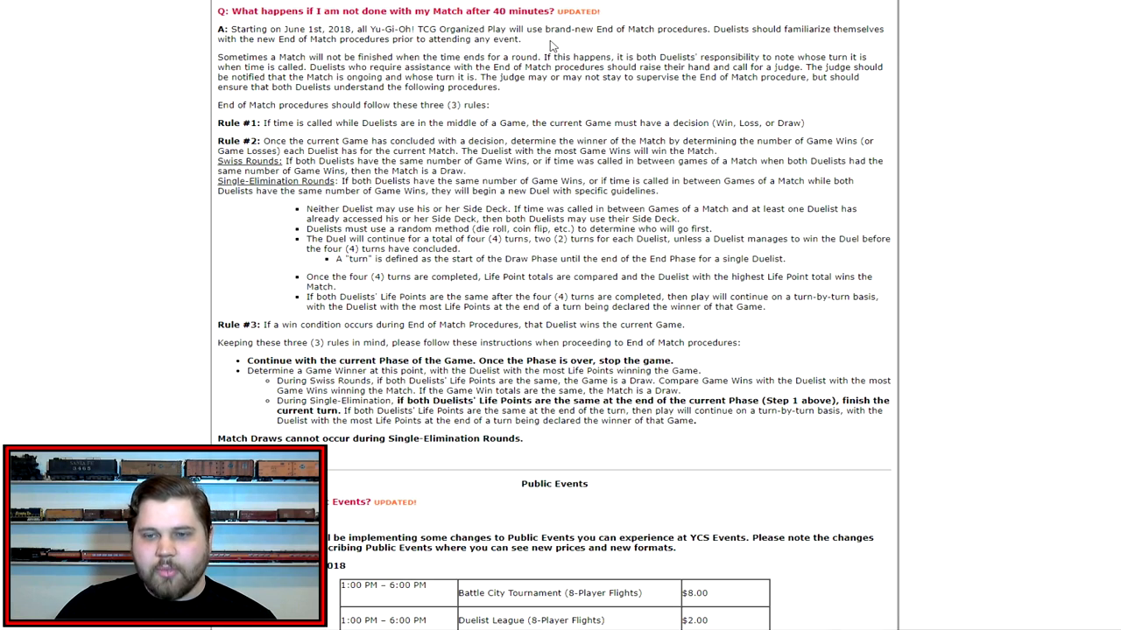
mouse_move(543, 46)
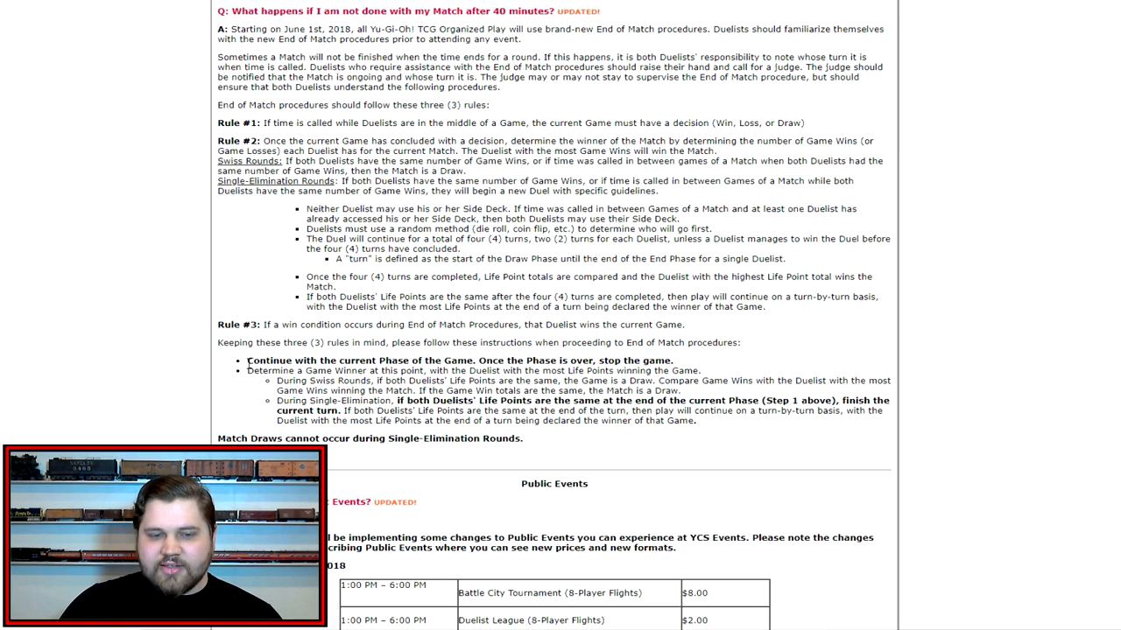
Select the word 'Continue' in the first bold End of Match rule bullet.
double_click(263, 361)
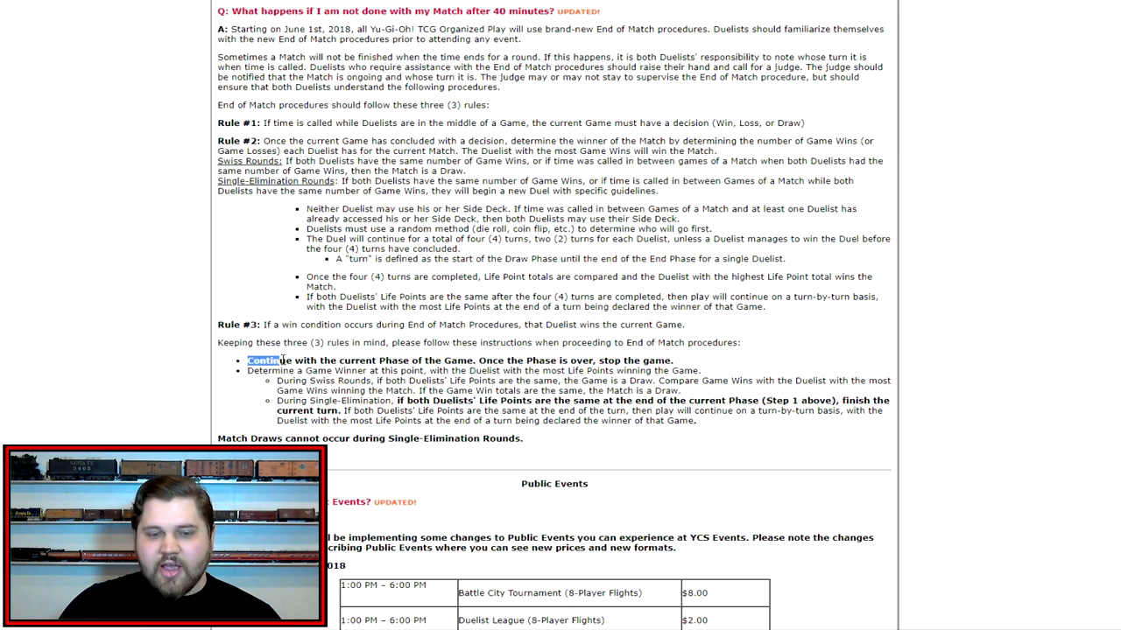